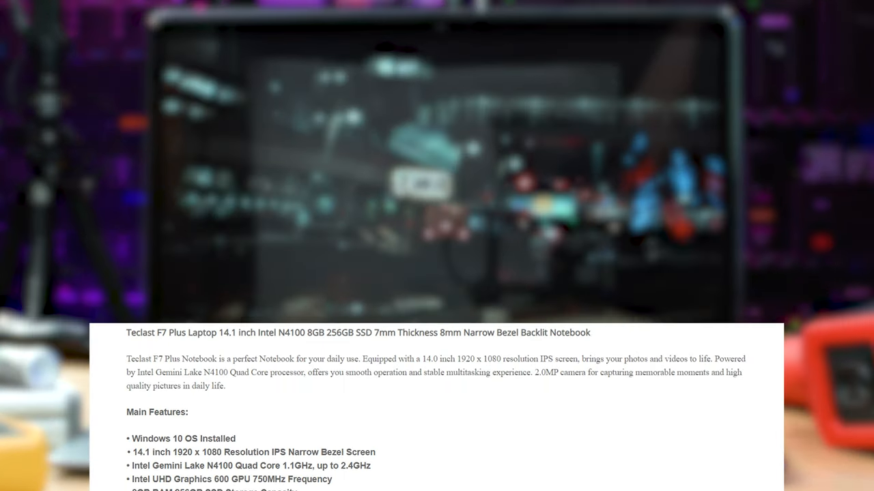
Scroll through the used ThinkPad X1 Carbon 3rd Gen eBay listing priced at US $215.00
{"action": "scroll", "scroll_direction": "down", "scroll_amount": 3}
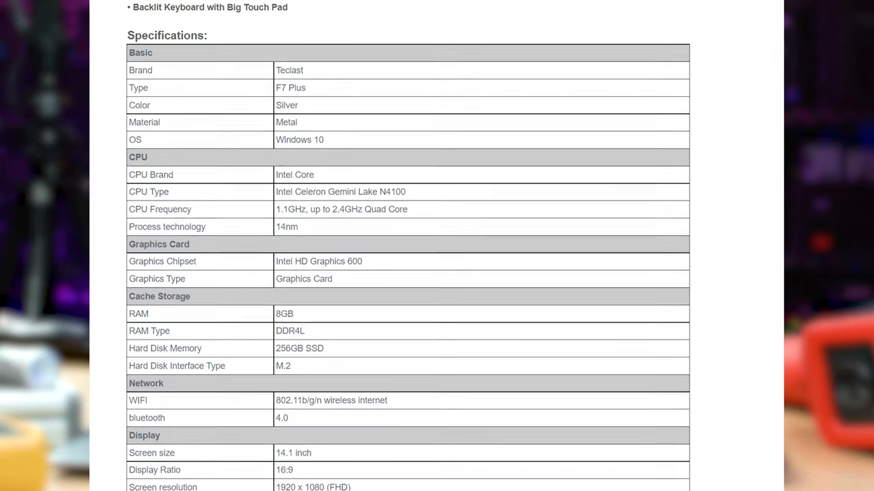
{"action": "scroll", "scroll_direction": "down", "scroll_amount": 3}
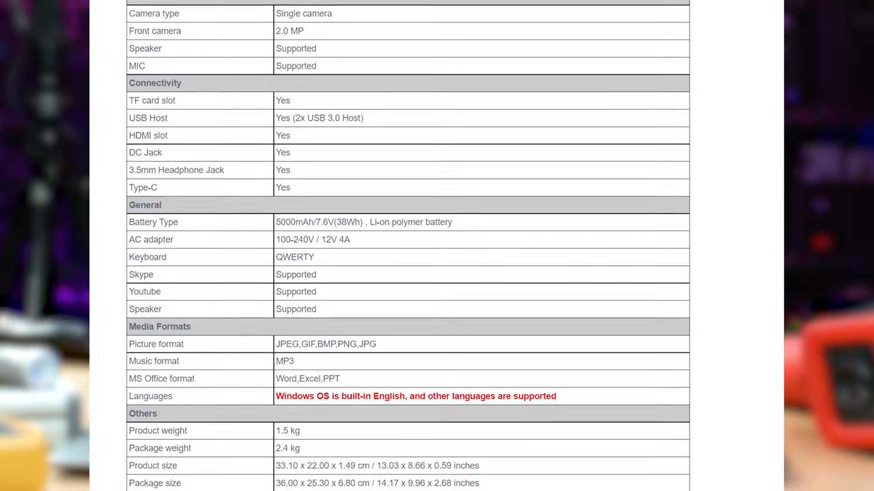
{"action": "scroll", "scroll_direction": "down", "scroll_amount": 3}
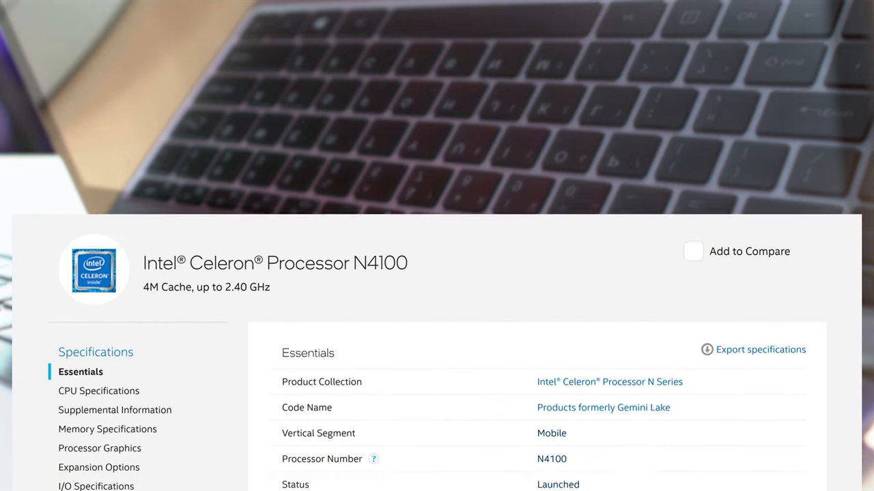
{"action": "scroll", "scroll_direction": "down", "scroll_amount": 3}
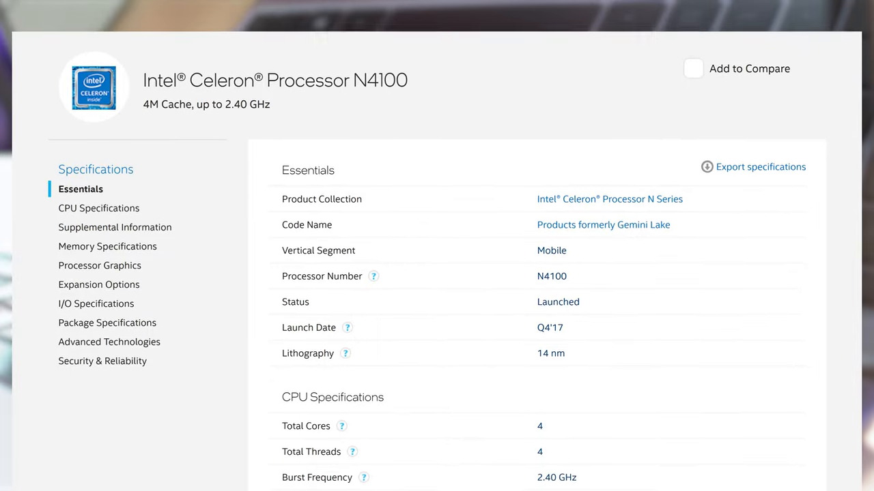
{"action": "scroll", "scroll_direction": "down", "scroll_amount": 3}
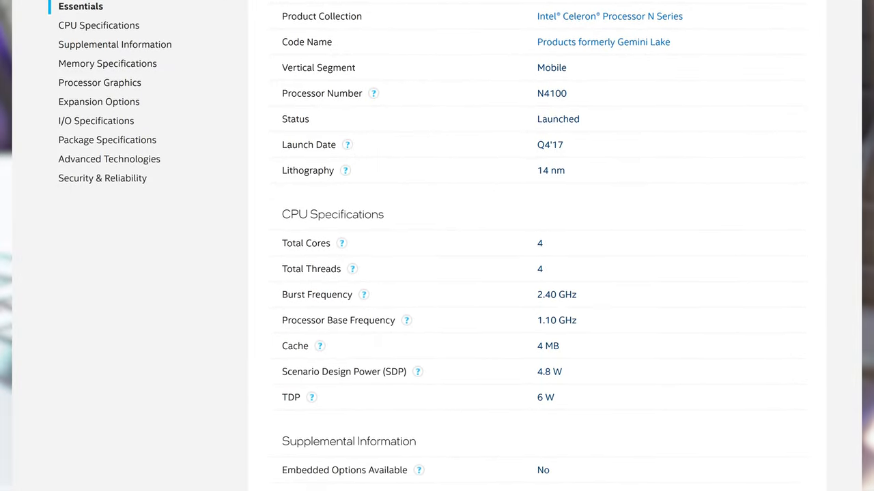
{"action": "scroll", "scroll_direction": "down", "scroll_amount": 3}
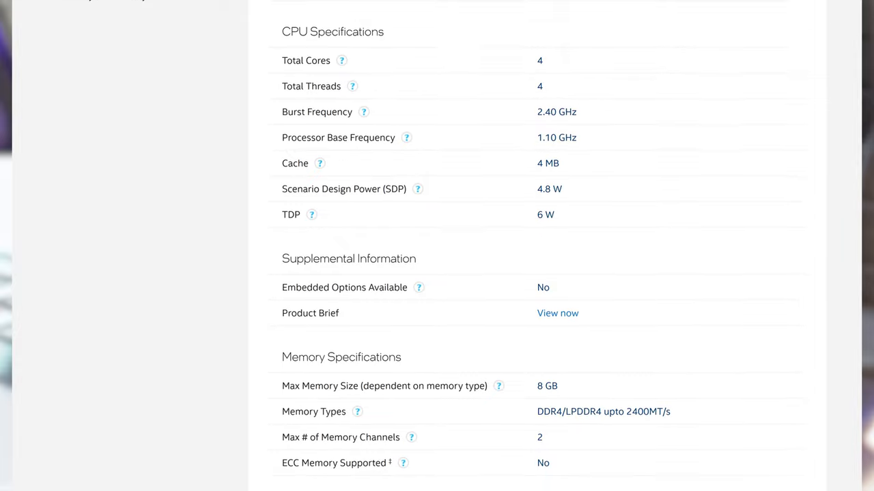
{"action": "scroll", "scroll_direction": "down", "scroll_amount": 3}
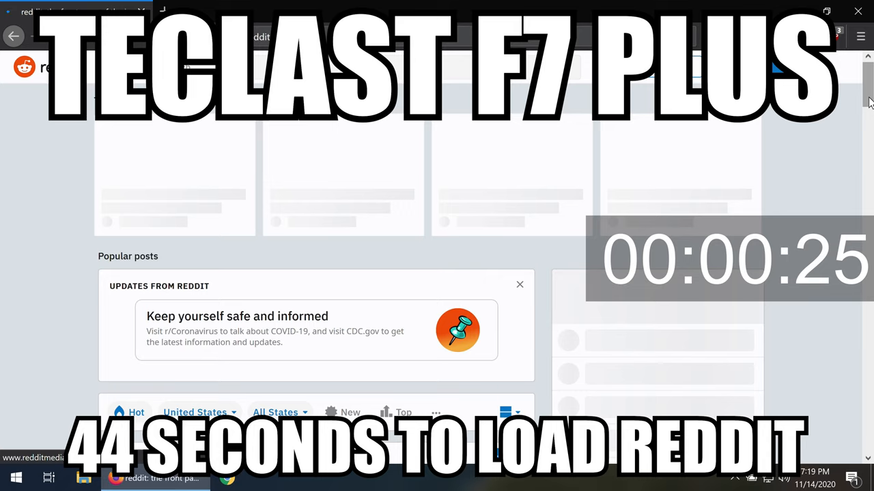
{"action": "scroll", "scroll_direction": "down", "scroll_amount": 3}
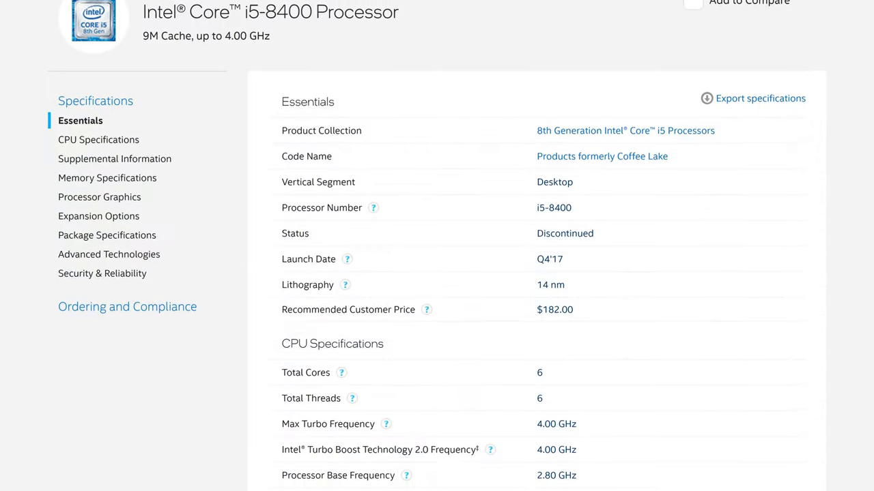
{"action": "scroll", "scroll_direction": "down", "scroll_amount": 3}
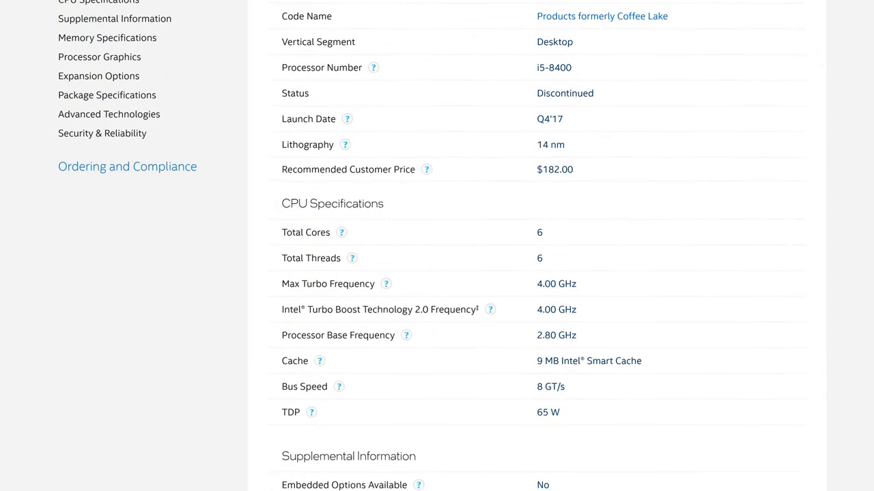
{"action": "scroll", "scroll_direction": "down", "scroll_amount": 3}
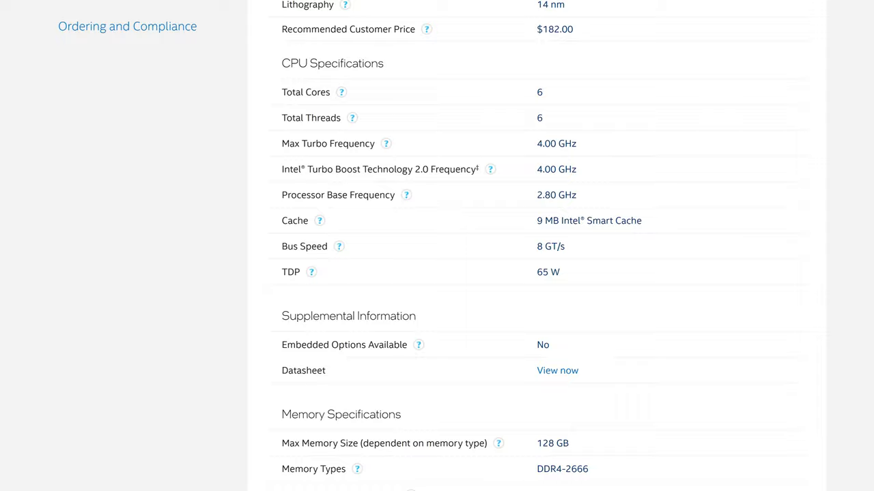
{"action": "scroll", "scroll_direction": "down", "scroll_amount": 3}
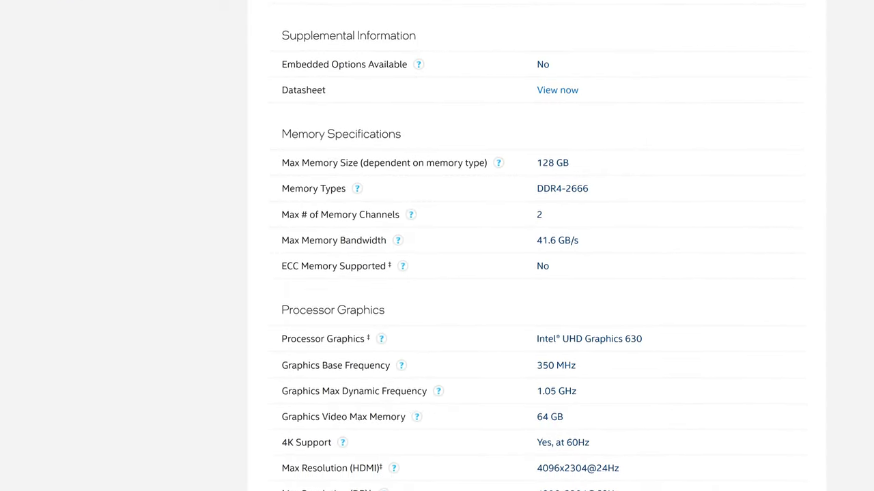
{"action": "scroll", "scroll_direction": "down", "scroll_amount": 3}
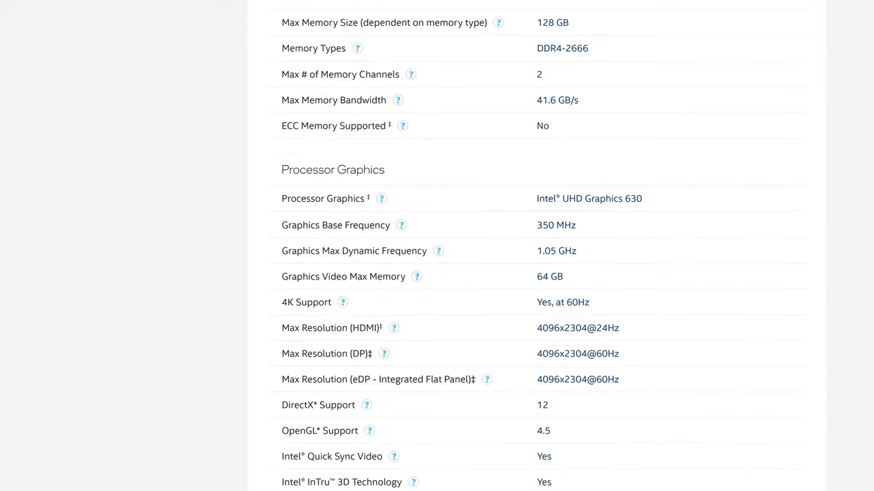
{"action": "scroll", "scroll_direction": "down", "scroll_amount": 3}
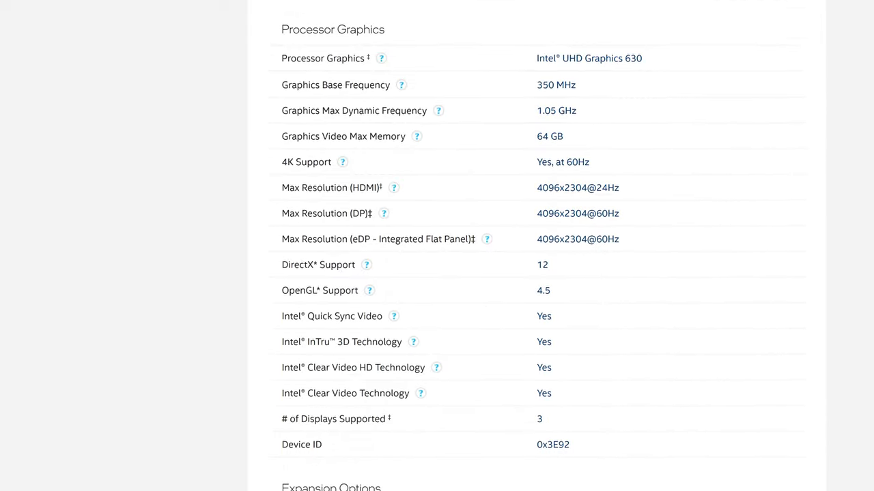
{"action": "scroll", "scroll_direction": "down", "scroll_amount": 3}
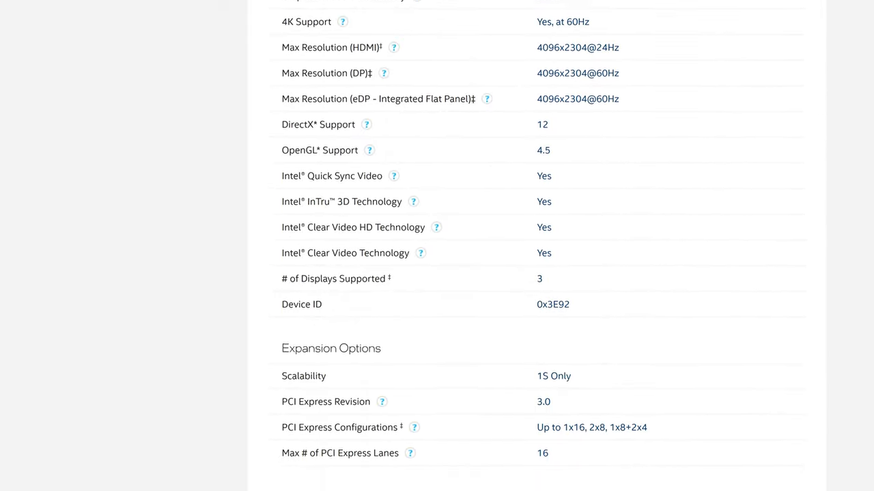
{"action": "scroll", "scroll_direction": "down", "scroll_amount": 3}
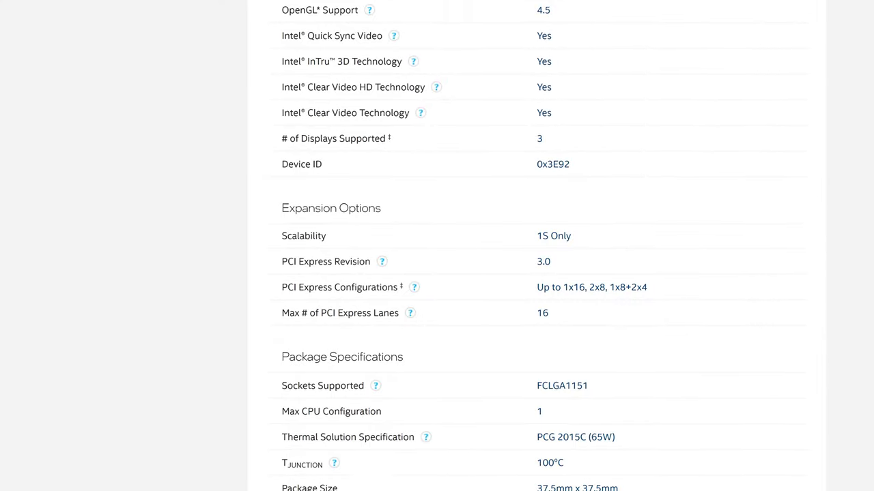
{"action": "scroll", "scroll_direction": "down", "scroll_amount": 3}
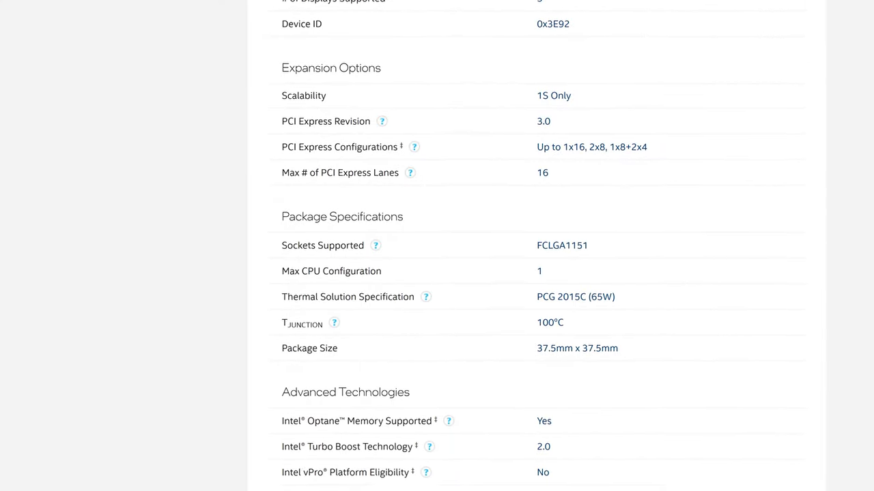
{"action": "scroll", "scroll_direction": "down", "scroll_amount": 3}
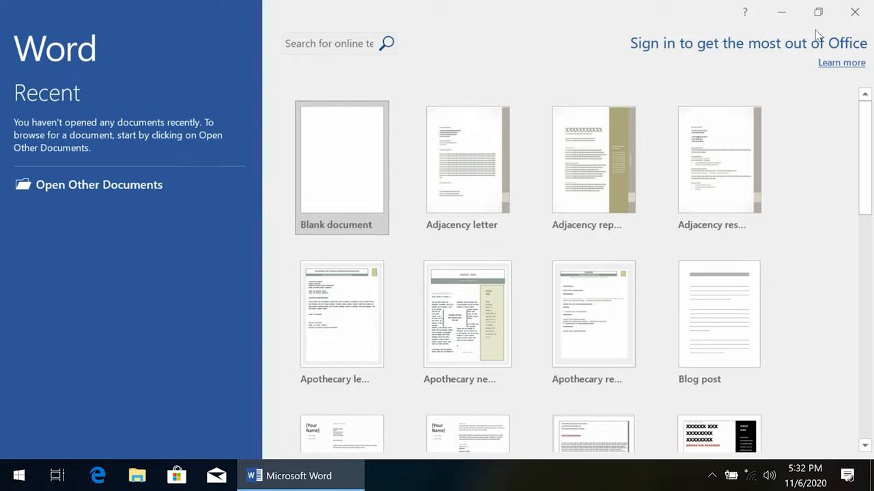
{"action": "left_click", "coordinate": [341, 168]}
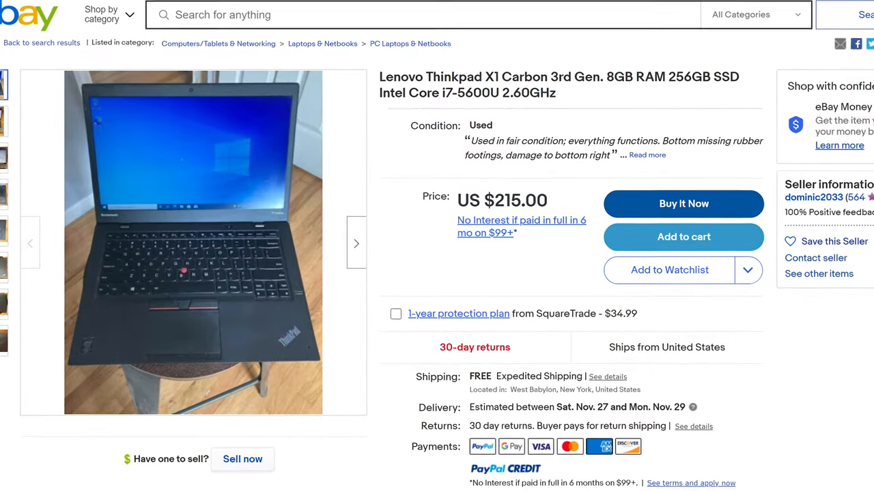
{"action": "scroll", "scroll_direction": "down", "scroll_amount": 3}
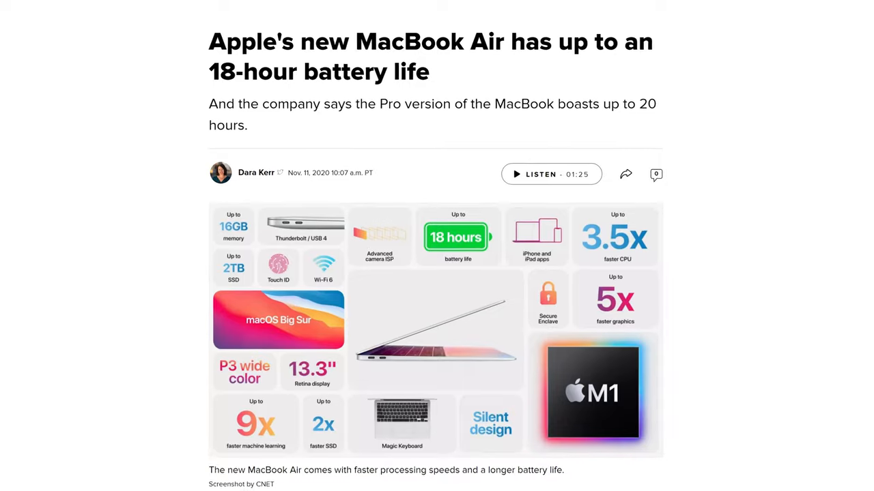
{"action": "scroll", "scroll_direction": "down", "scroll_amount": 3}
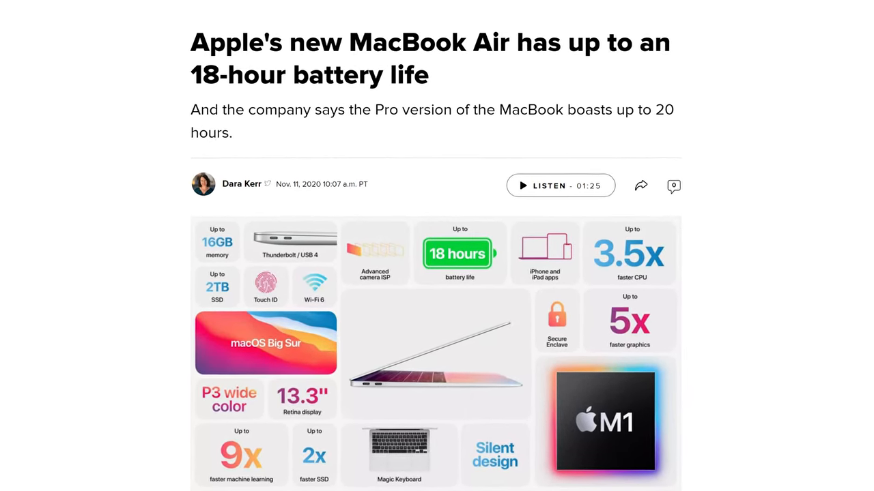
{"action": "scroll", "scroll_direction": "down", "scroll_amount": 3}
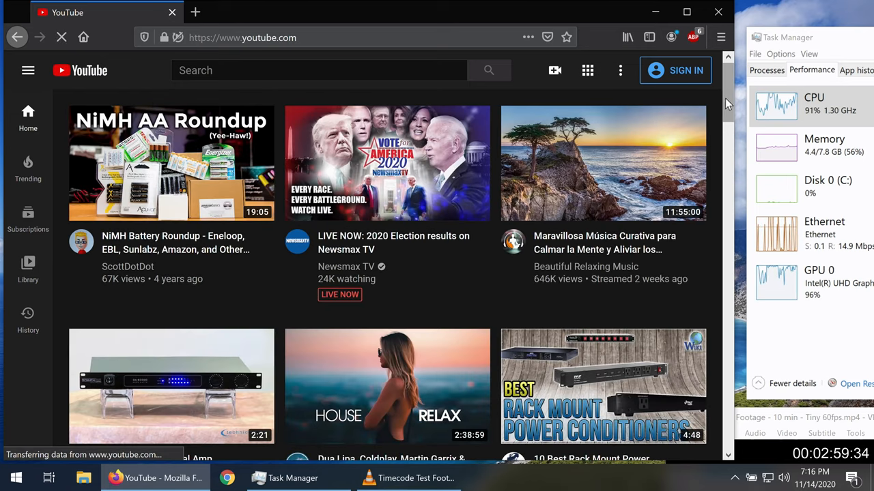
Scroll down the YouTube home page to the Trending videos section
{"action": "scroll", "scroll_direction": "down", "scroll_amount": 3}
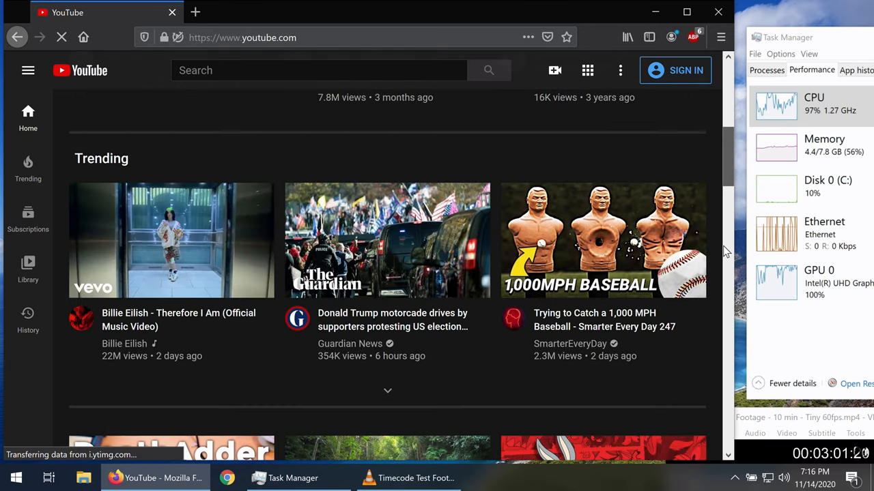
{"action": "scroll", "scroll_direction": "down", "scroll_amount": 3}
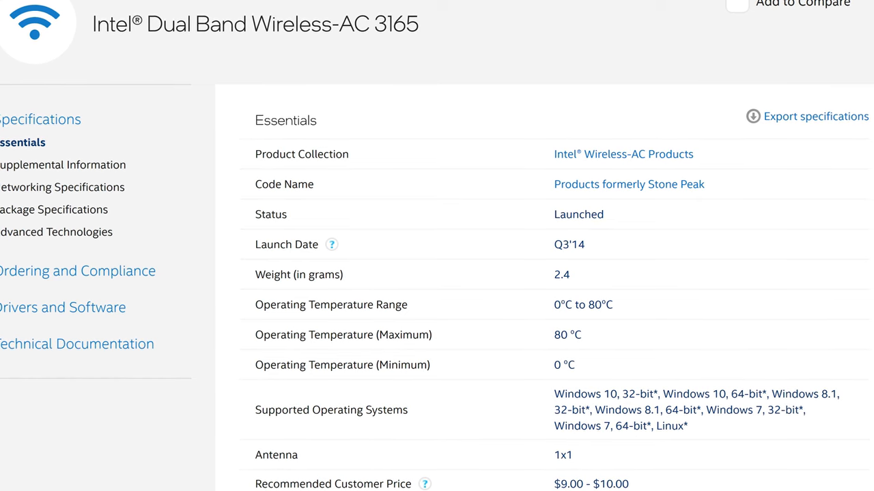
Scroll the processor's ARK page to the memory specs and UHD Graphics 630 section
{"action": "scroll", "scroll_direction": "down", "scroll_amount": 3}
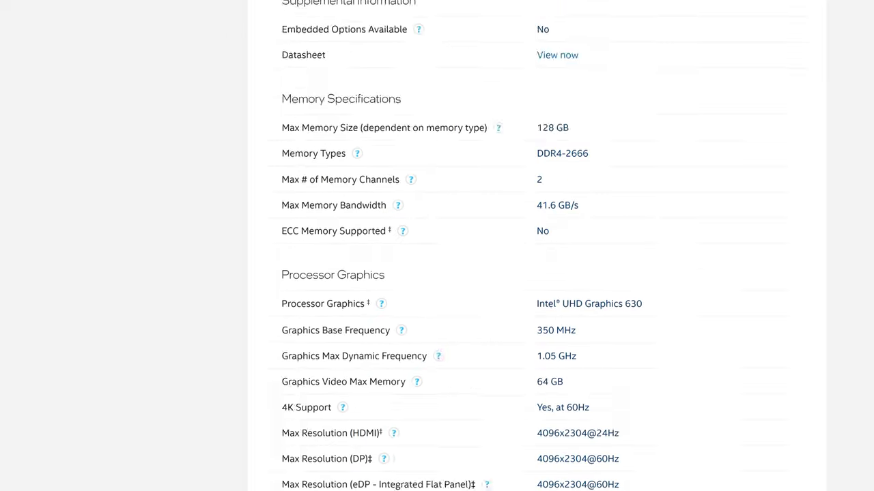